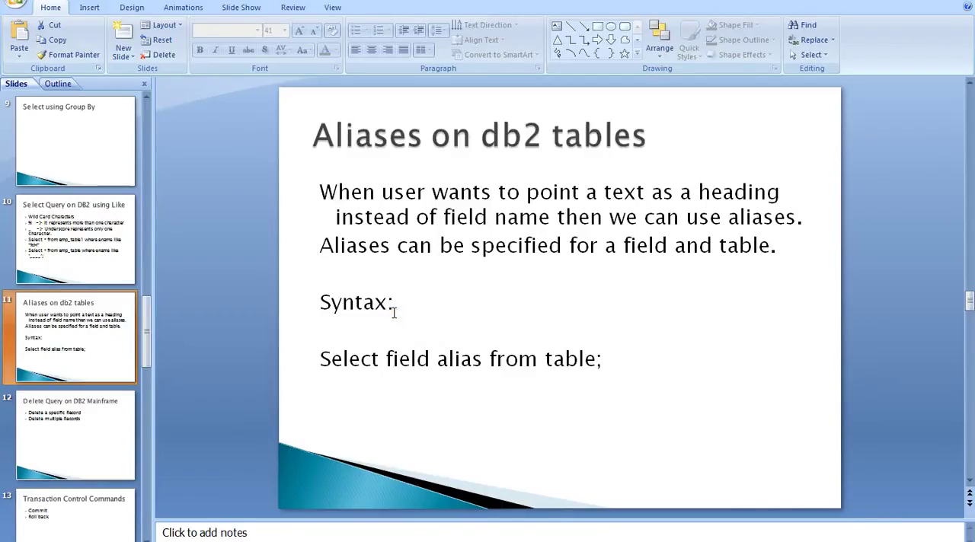
pyautogui.moveTo(338, 466)
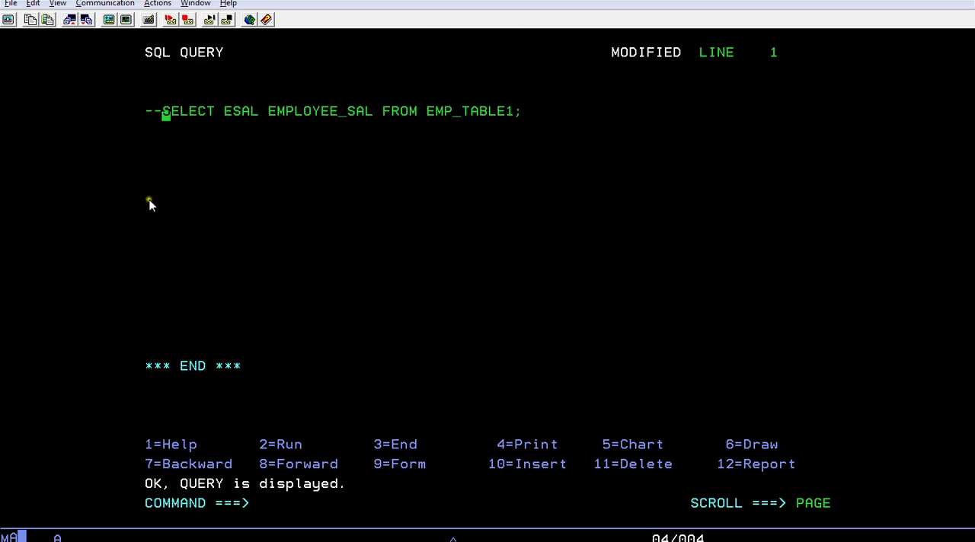
pyautogui.moveTo(189, 168)
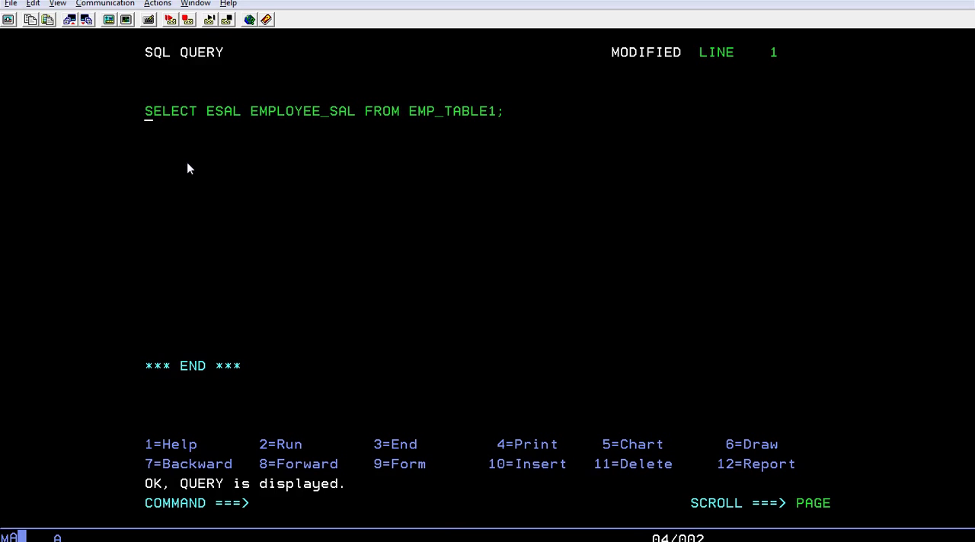
pyautogui.write('--')
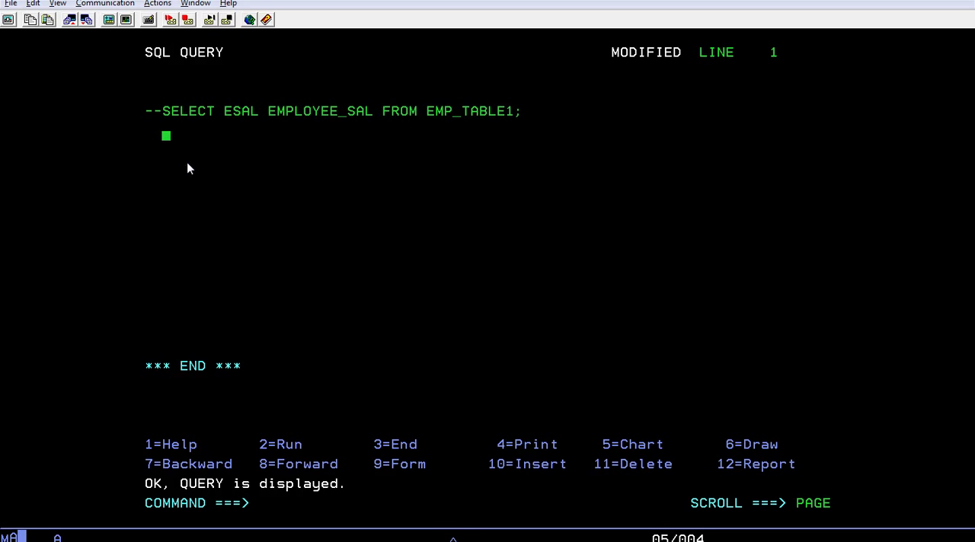
pyautogui.write('select')
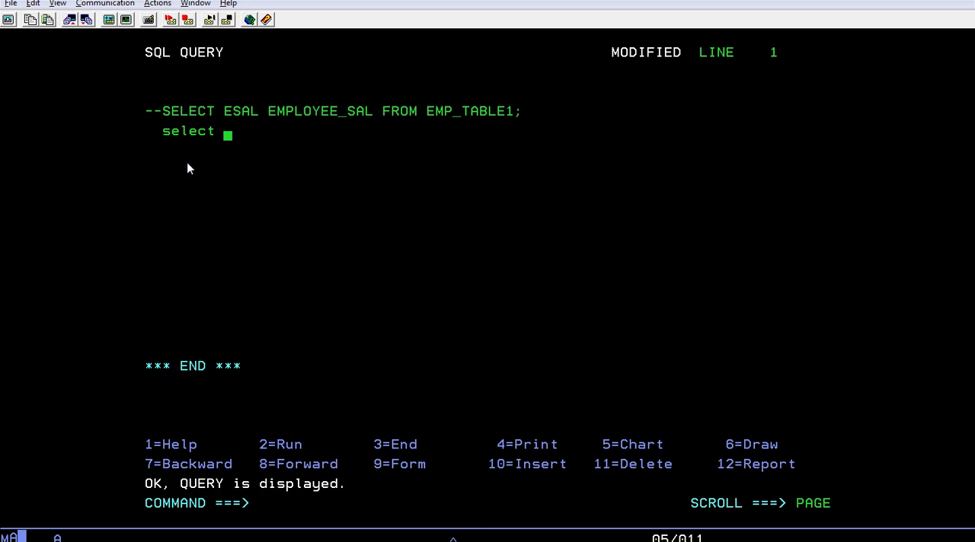
pyautogui.write('esal from emp')
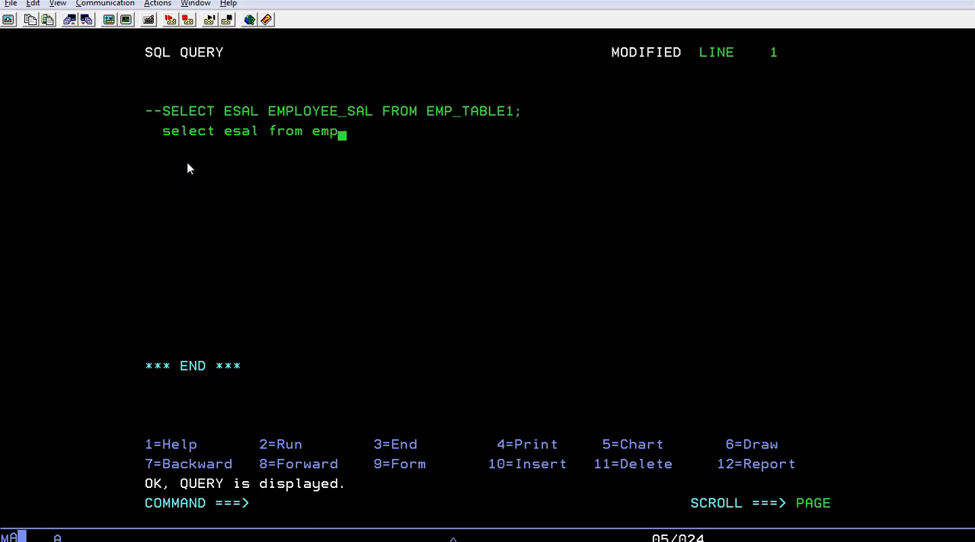
pyautogui.write('_table1')
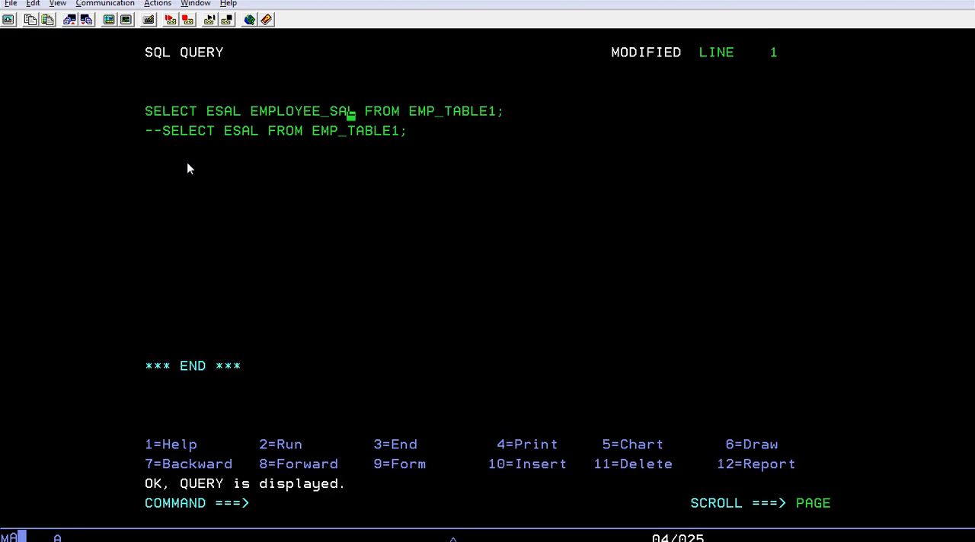
pyautogui.write(',')
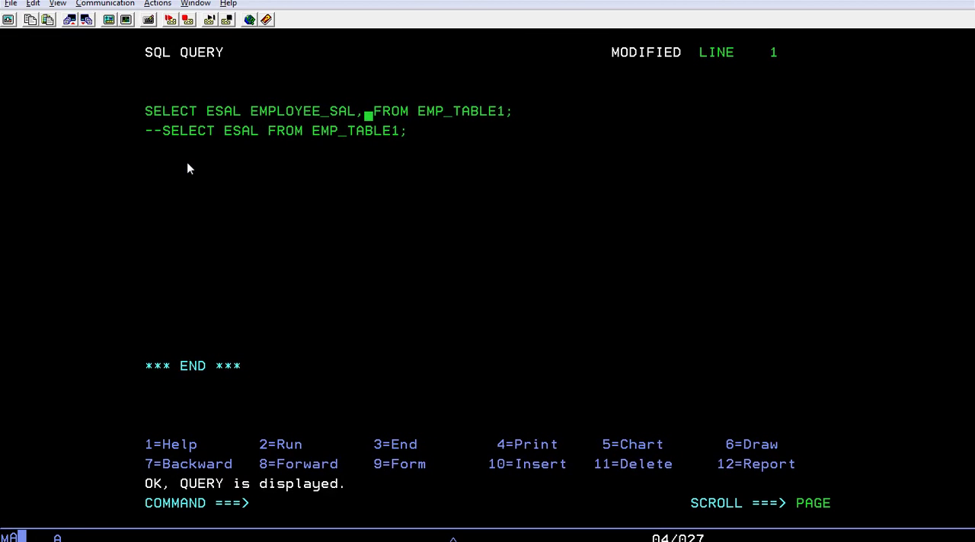
pyautogui.write('enam')
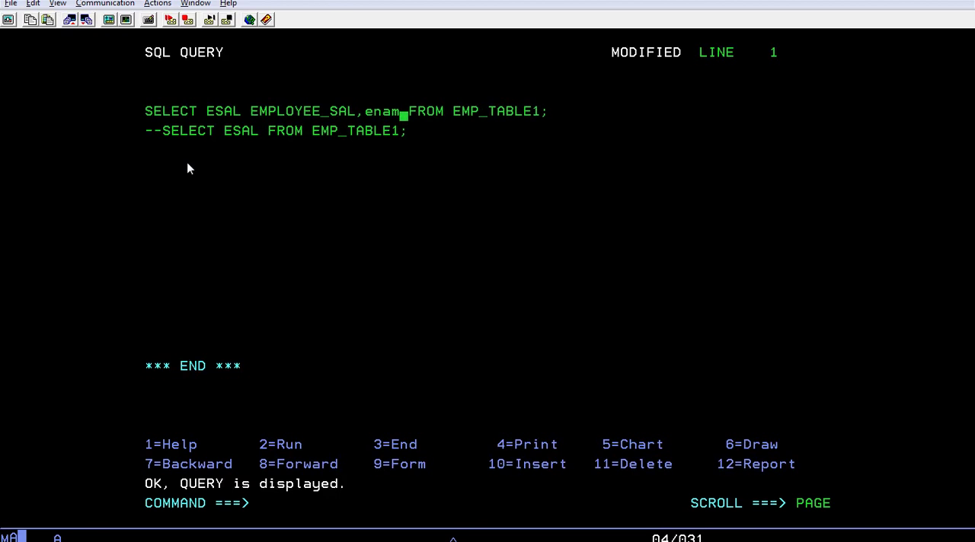
pyautogui.write('e')
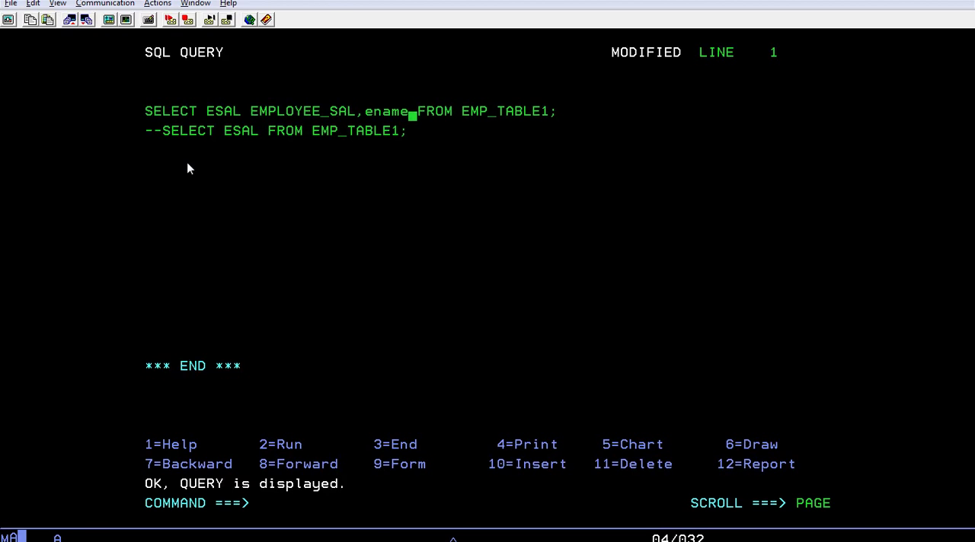
pyautogui.write('EMPLOYEE_NAME')
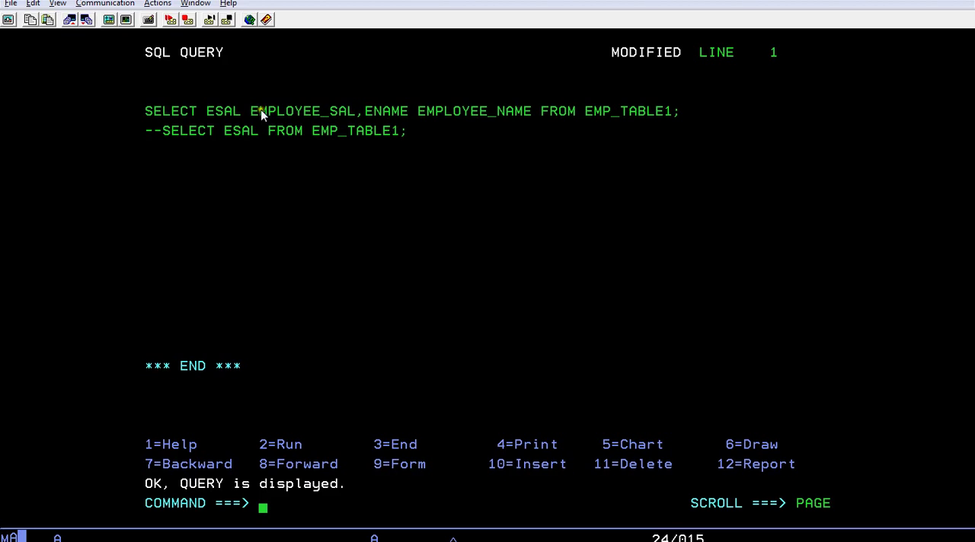
pyautogui.moveTo(421, 143)
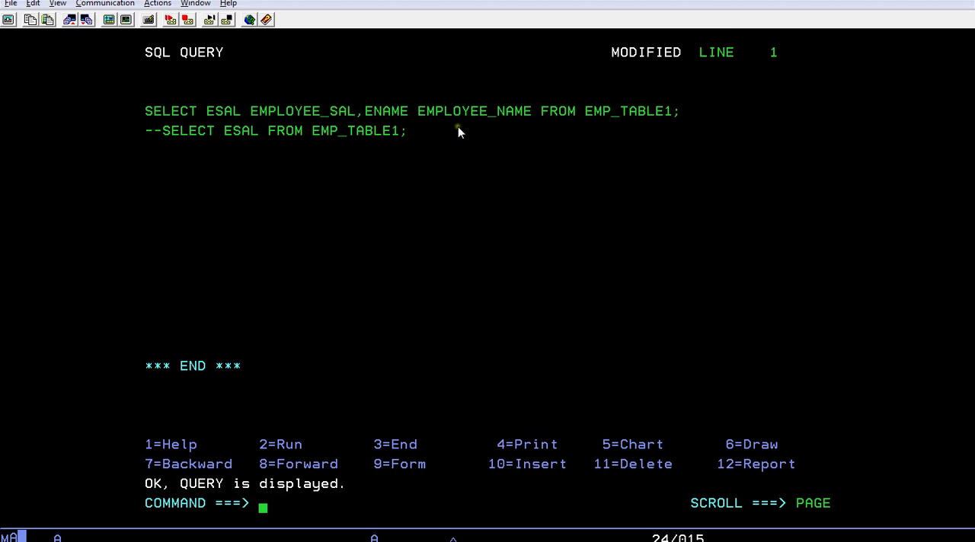
pyautogui.moveTo(469, 134)
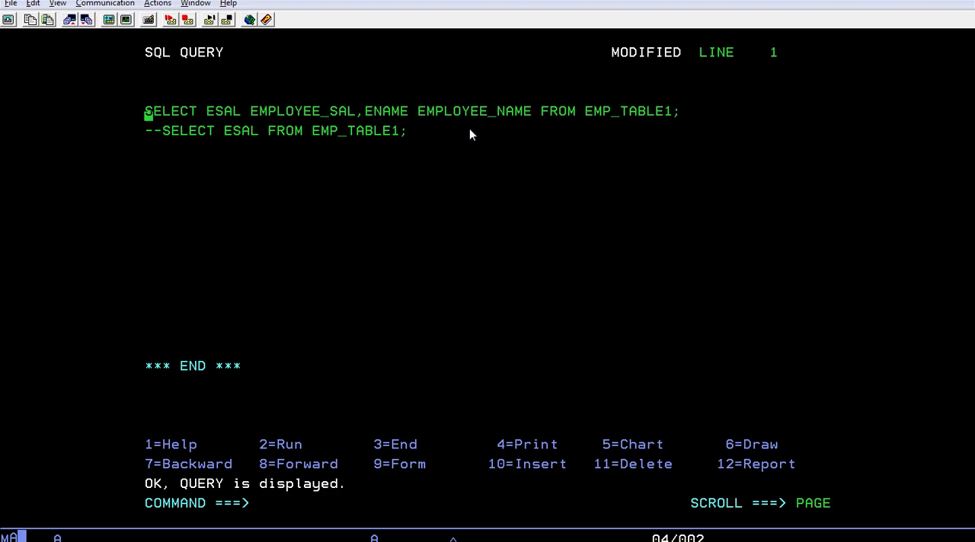
pyautogui.write('--')
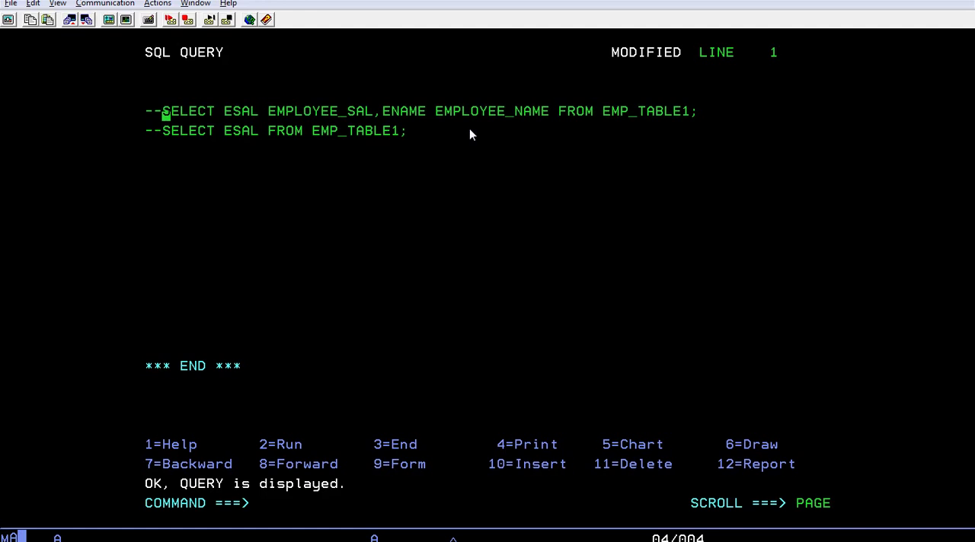